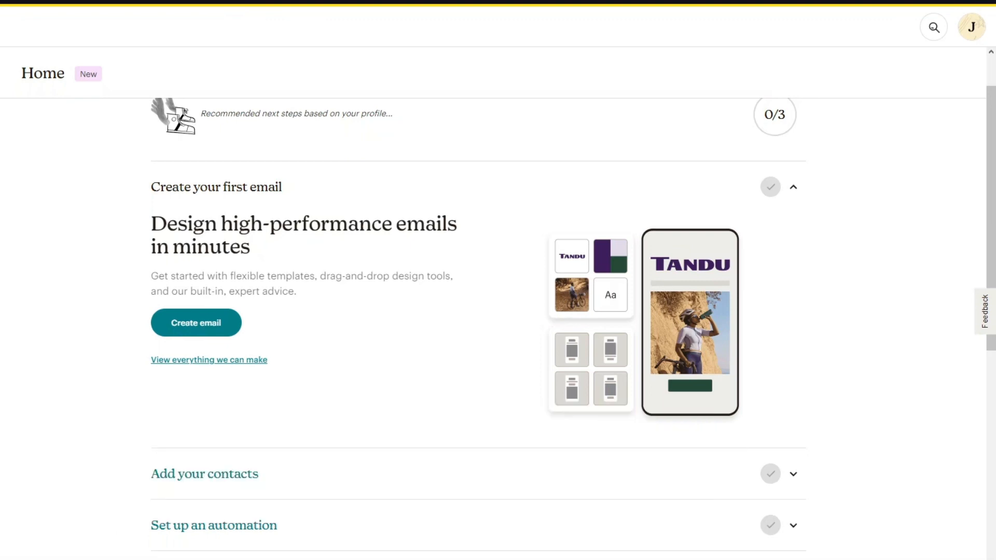
# Open the account dropdown from the avatar in the top-right of the Home page.
pyautogui.scroll(-3)
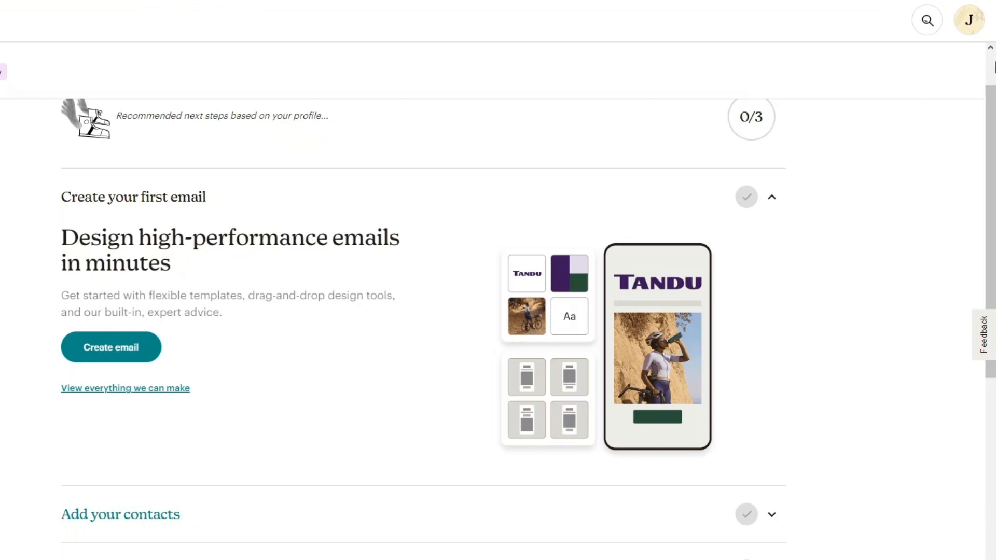
pyautogui.moveTo(969, 20)
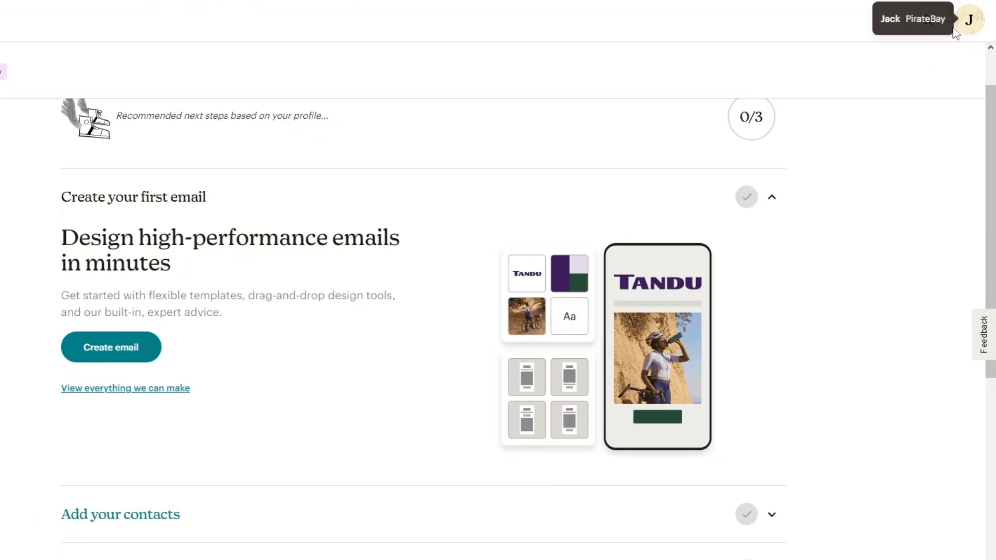
pyautogui.moveTo(971, 24)
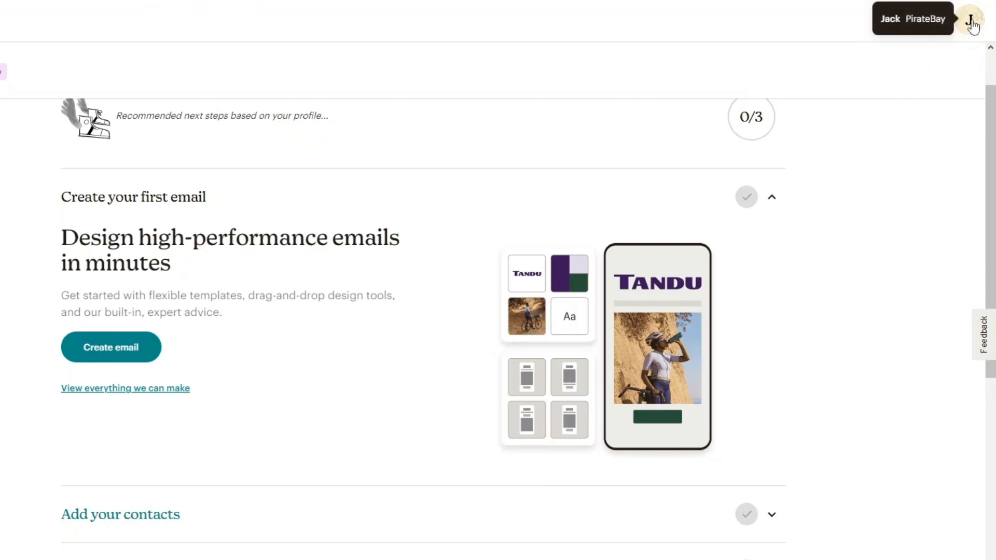
pyautogui.click(971, 21)
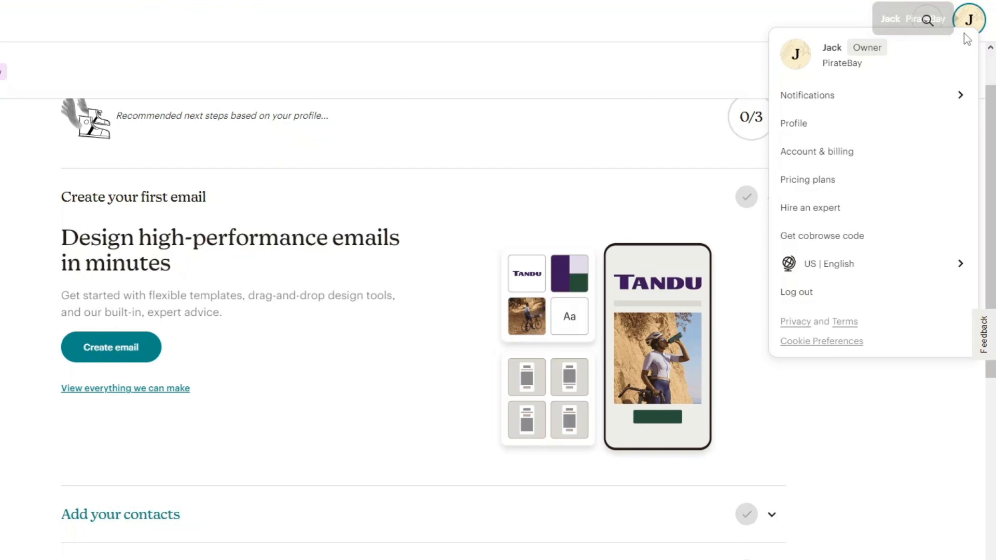
pyautogui.moveTo(825, 162)
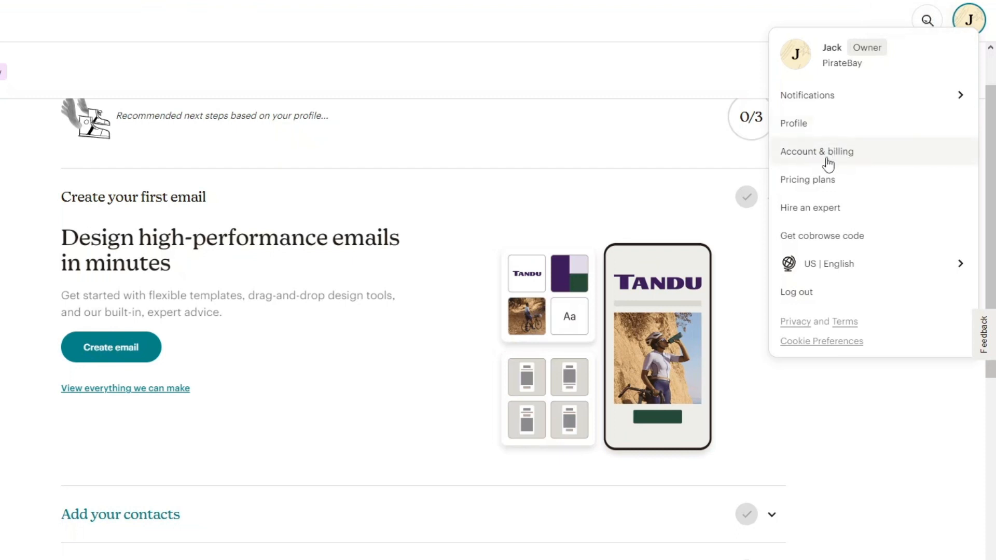
pyautogui.moveTo(832, 161)
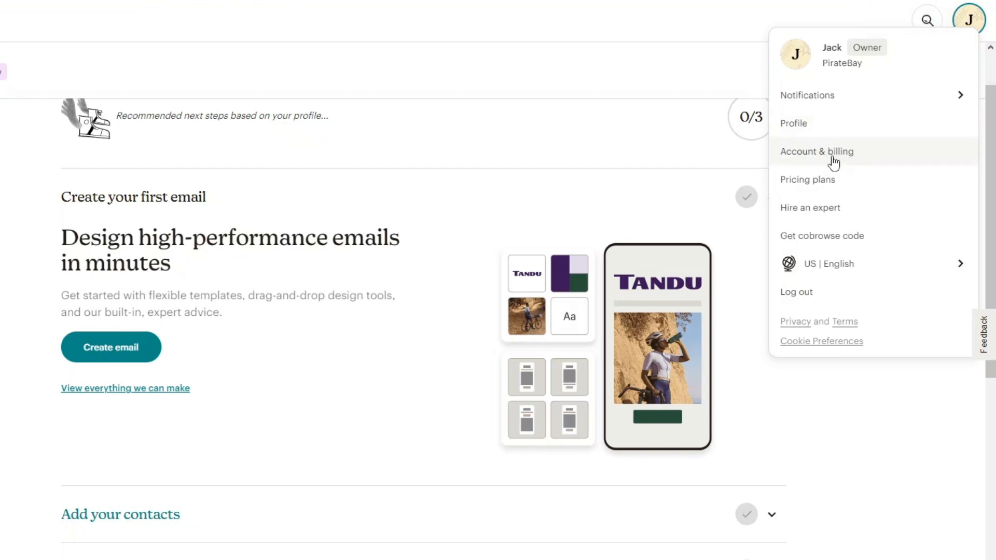
# Go to Account & billing and expand the Extras menu showing API keys.
pyautogui.click(817, 152)
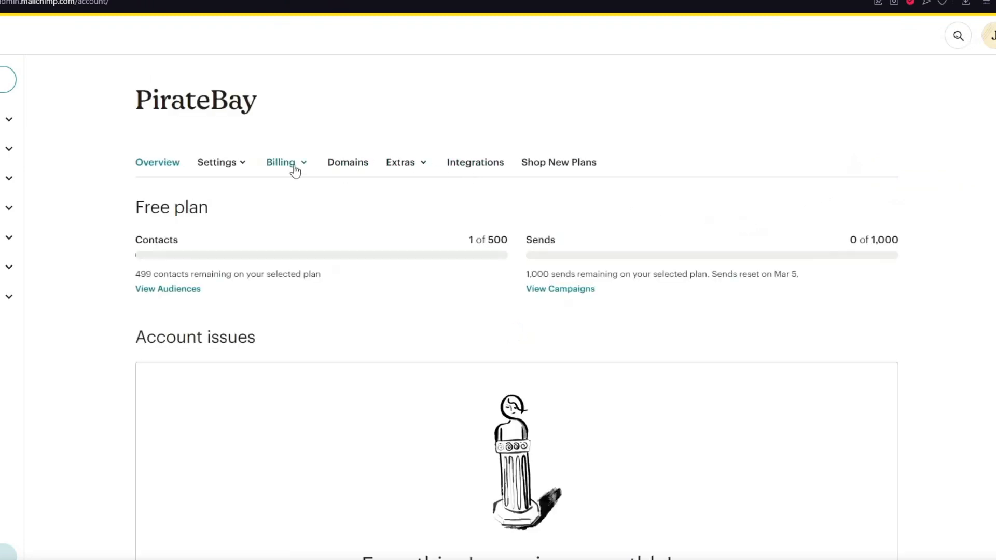
pyautogui.moveTo(231, 176)
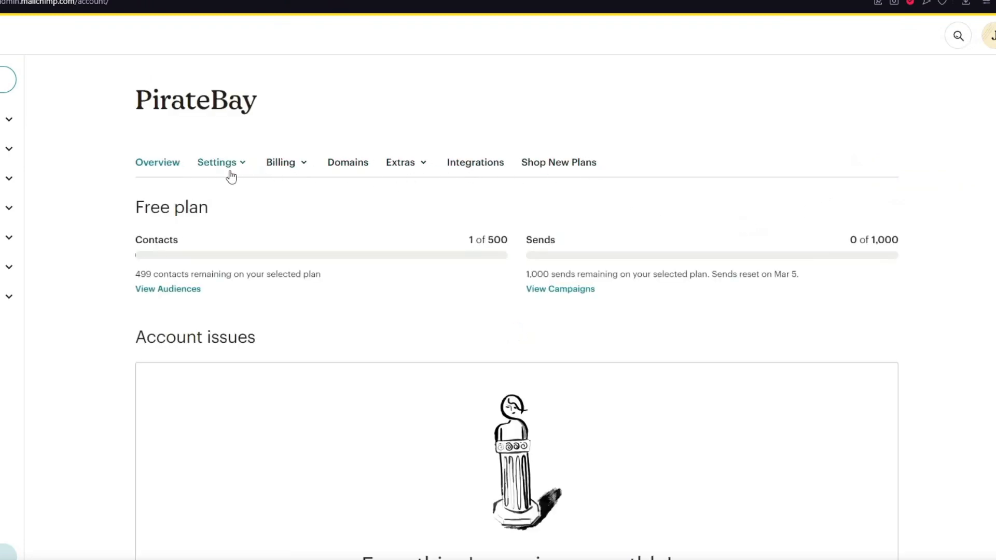
pyautogui.moveTo(232, 166)
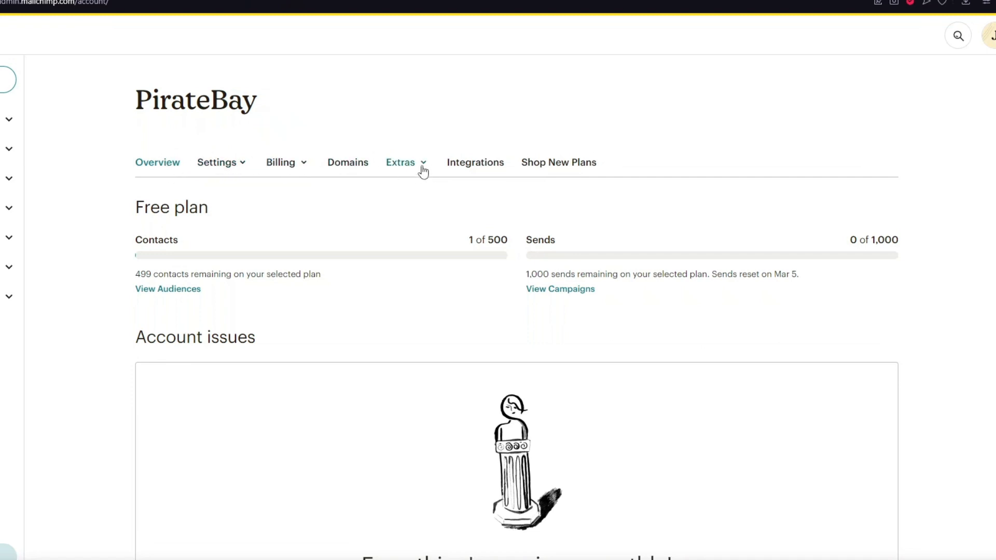
pyautogui.moveTo(422, 189)
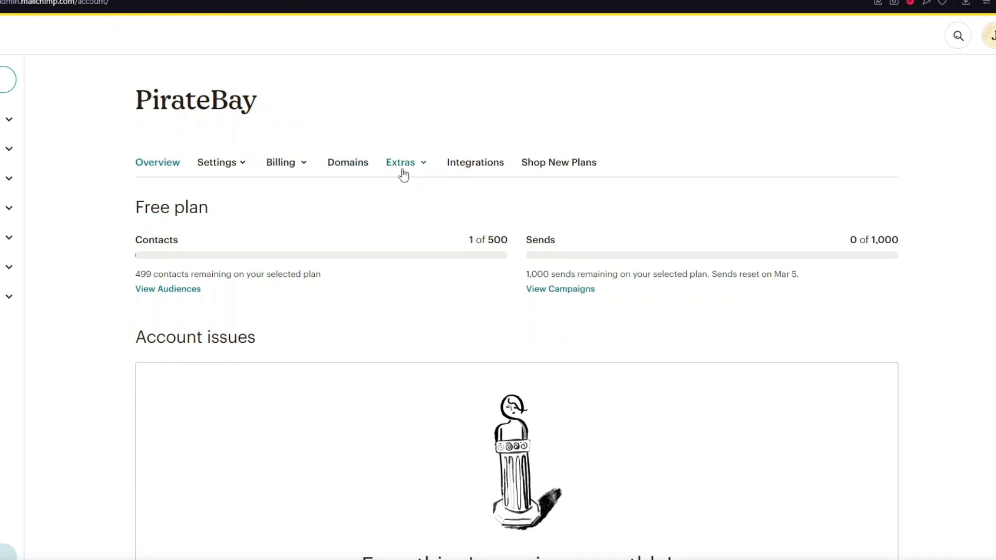
pyautogui.click(404, 162)
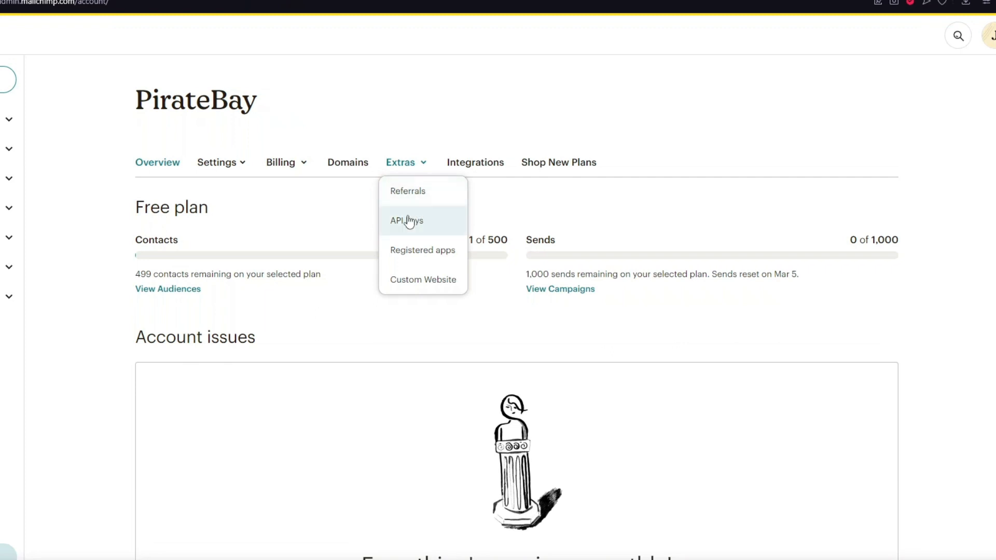
pyautogui.moveTo(422, 236)
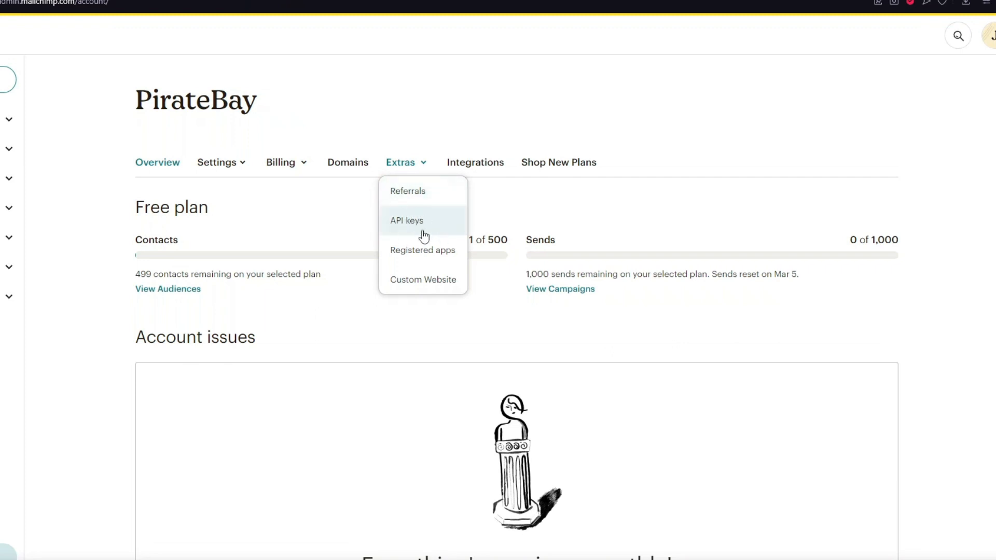
# Open the API keys page and scroll down to the empty Your API keys section.
pyautogui.click(407, 220)
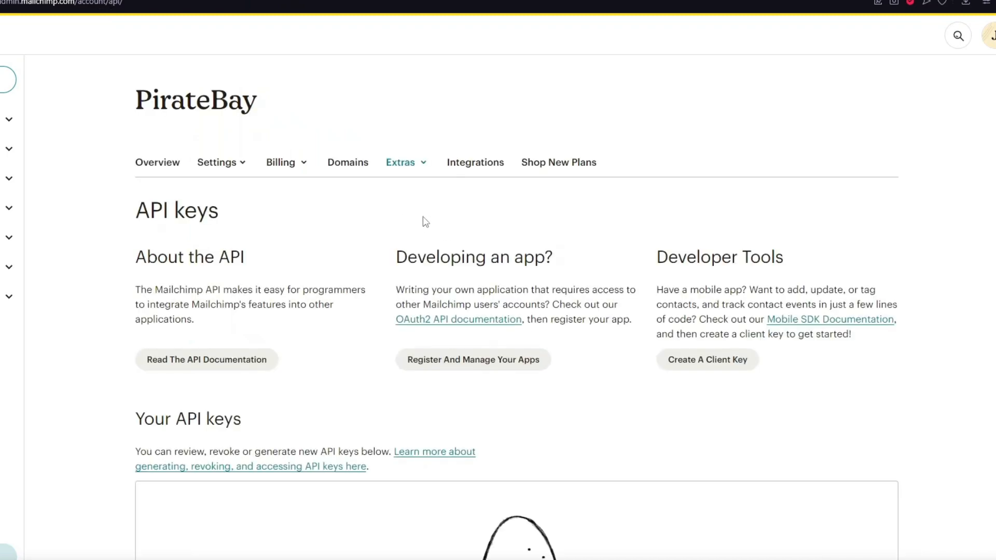
pyautogui.scroll(-3)
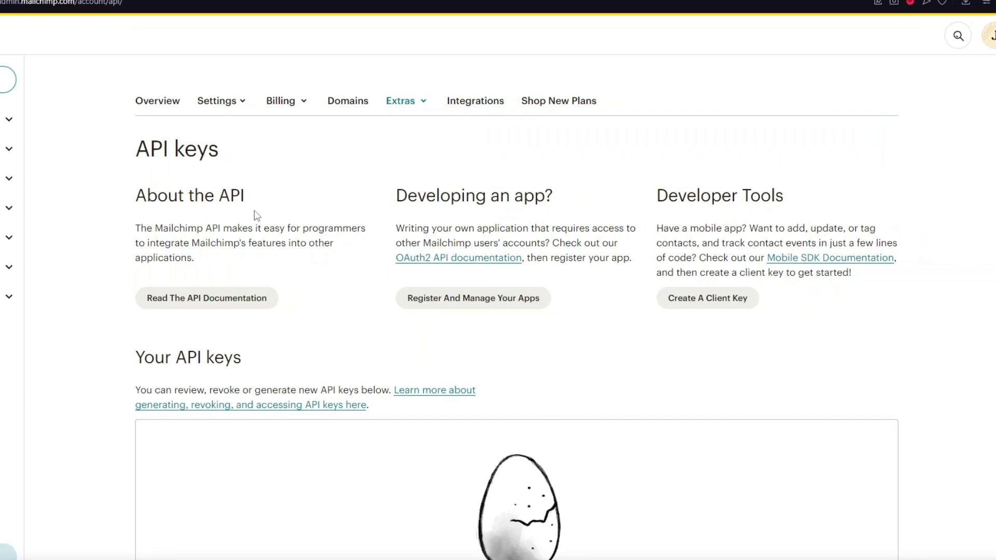
pyautogui.moveTo(573, 223)
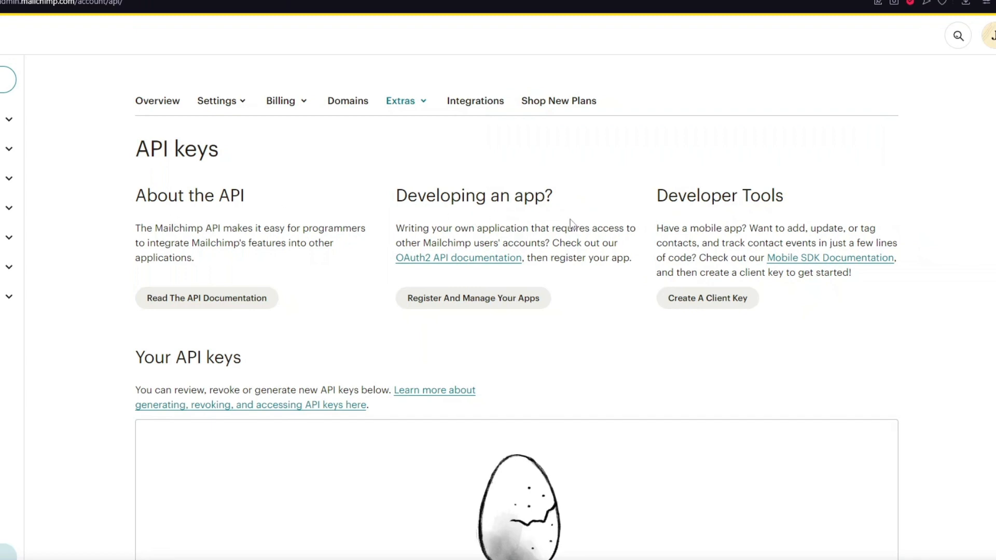
pyautogui.scroll(-3)
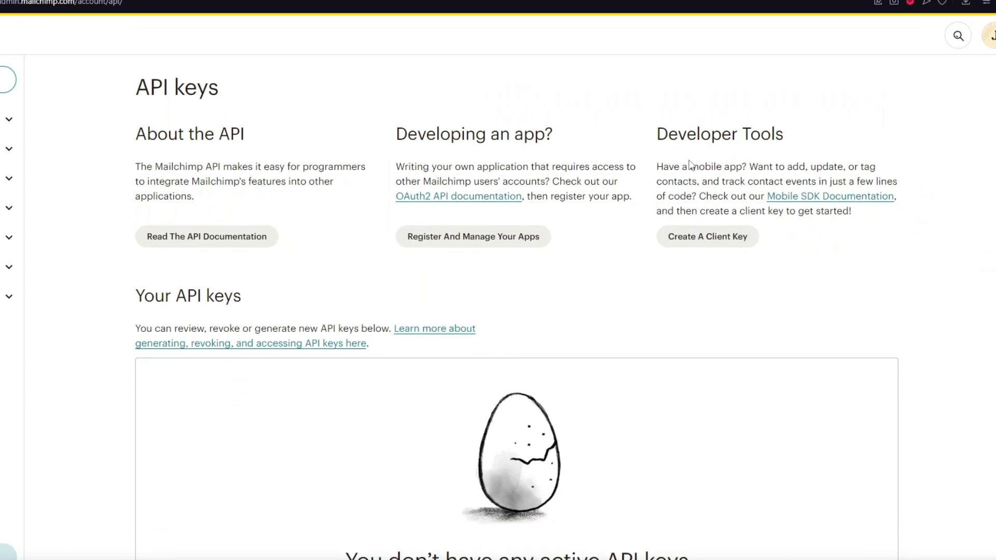
pyautogui.scroll(-3)
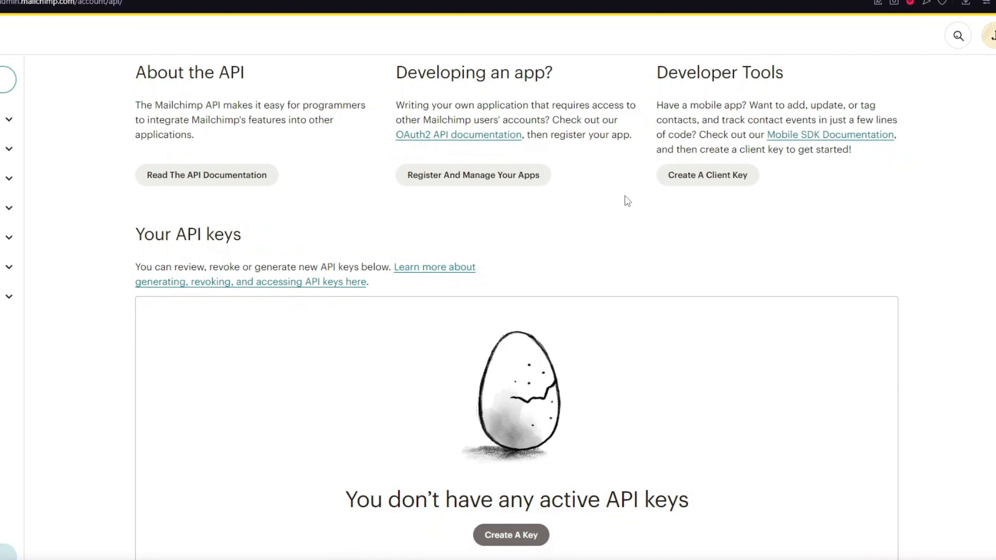
pyautogui.scroll(-3)
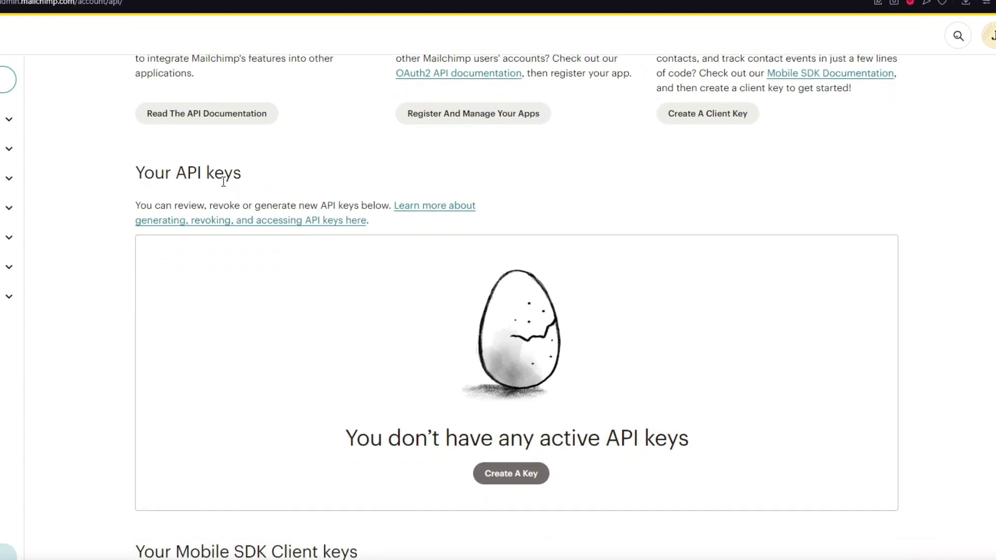
pyautogui.scroll(-3)
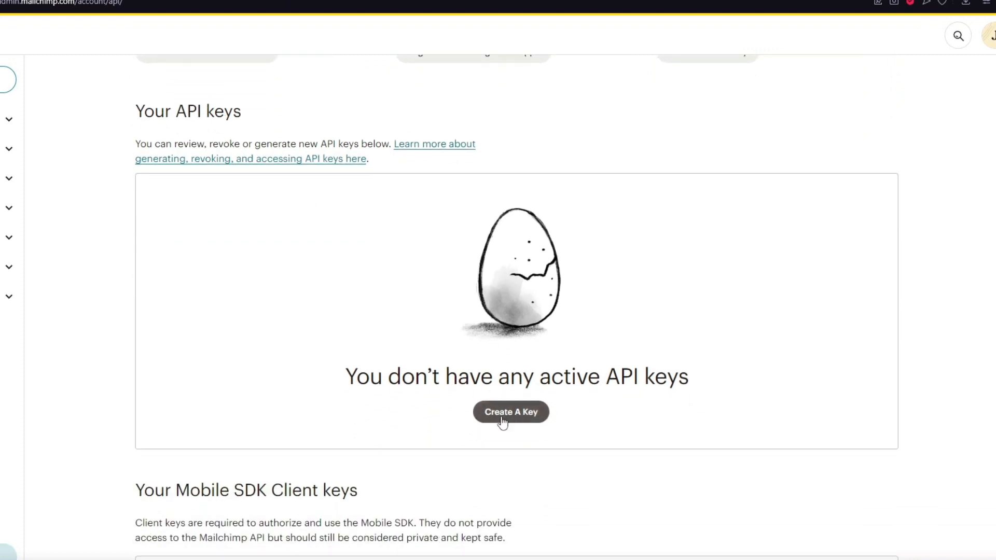
# Start a new API key with Create A Key to reach the Name New API Key form.
pyautogui.click(510, 412)
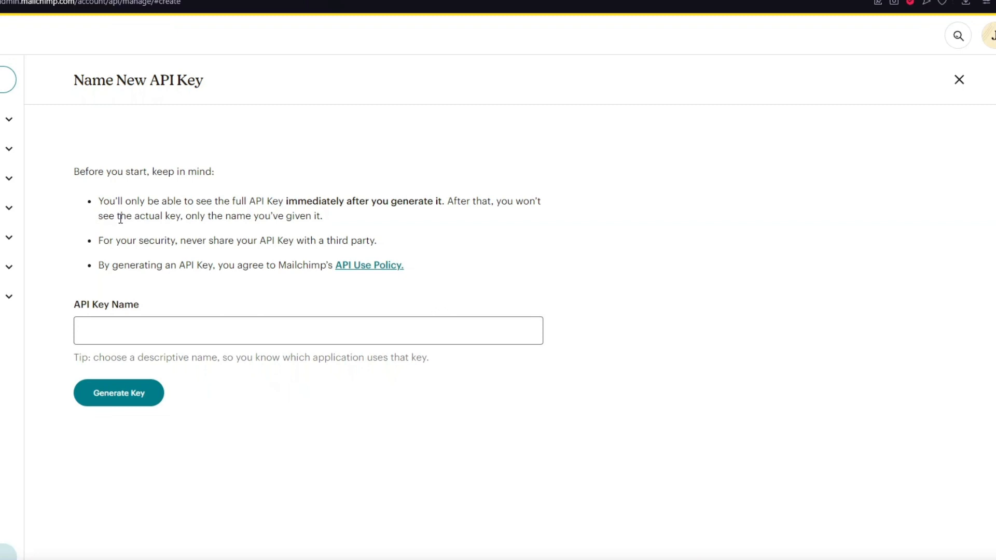
pyautogui.moveTo(235, 213)
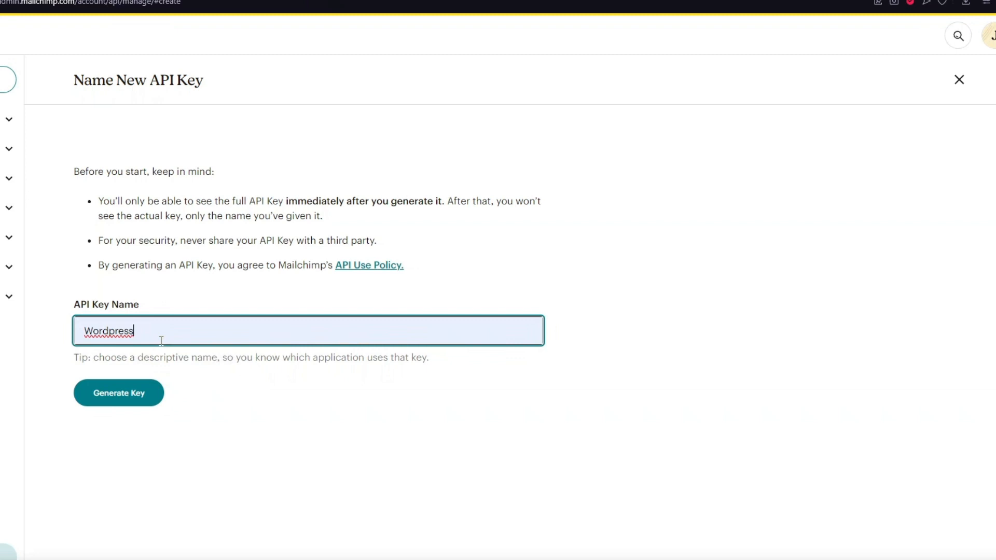
pyautogui.moveTo(181, 245)
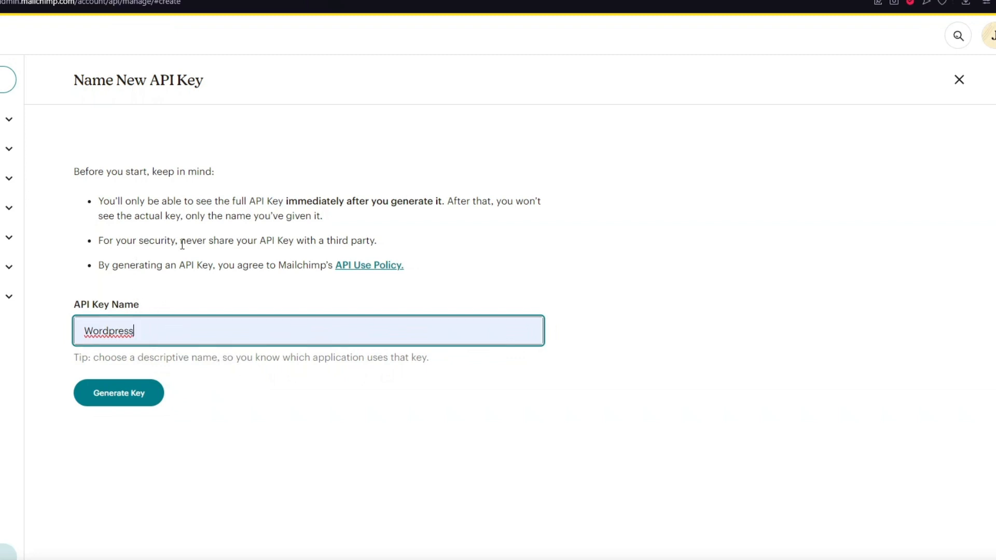
pyautogui.moveTo(284, 265)
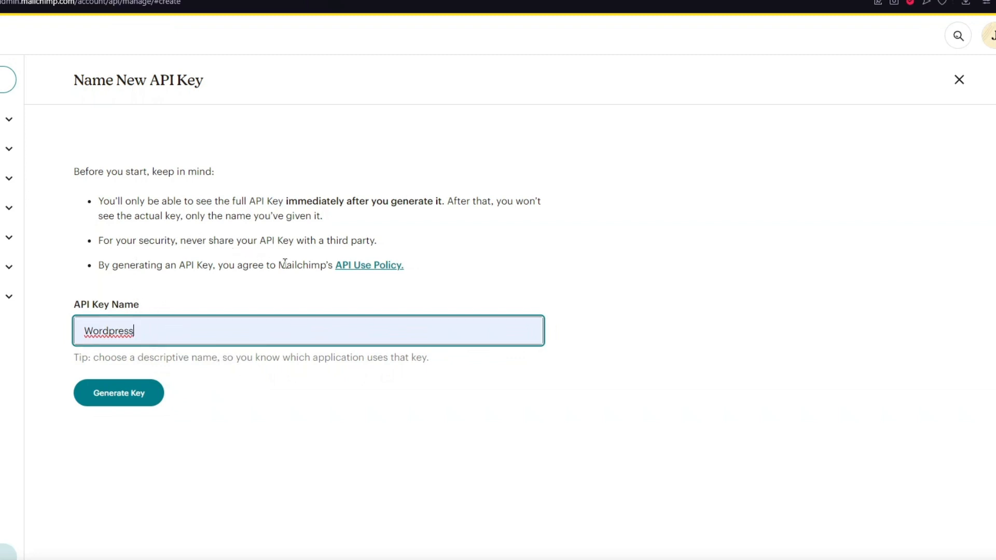